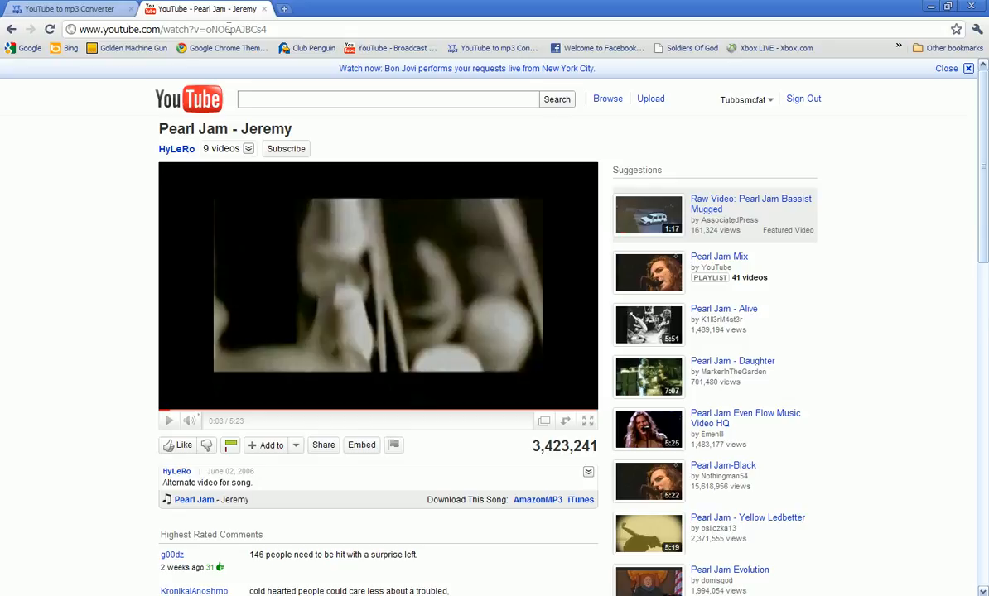
Step: Copy the web address of the Pearl Jam - Jeremy video from the address bar
left_click(173, 30)
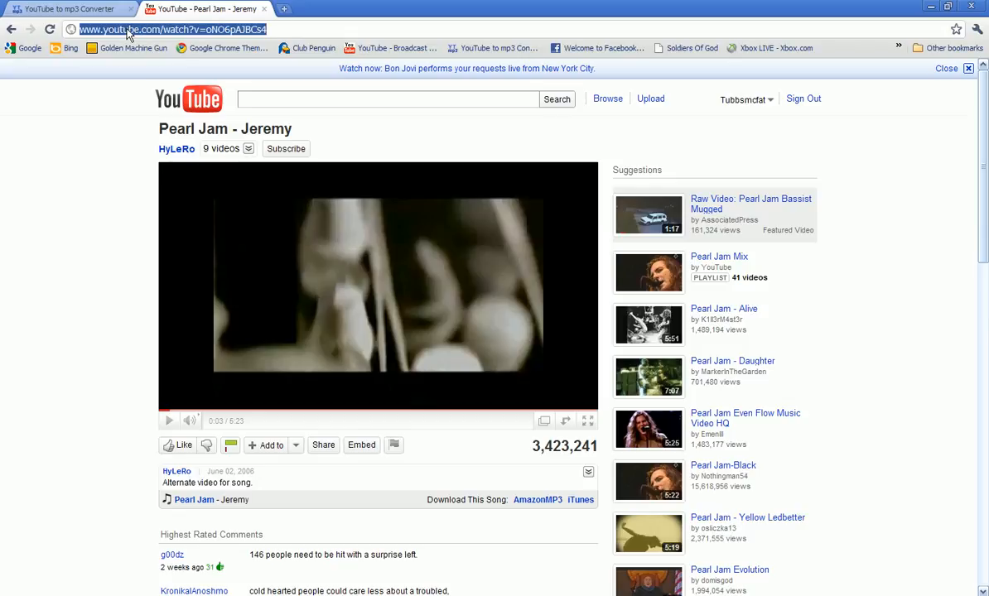
right_click(174, 30)
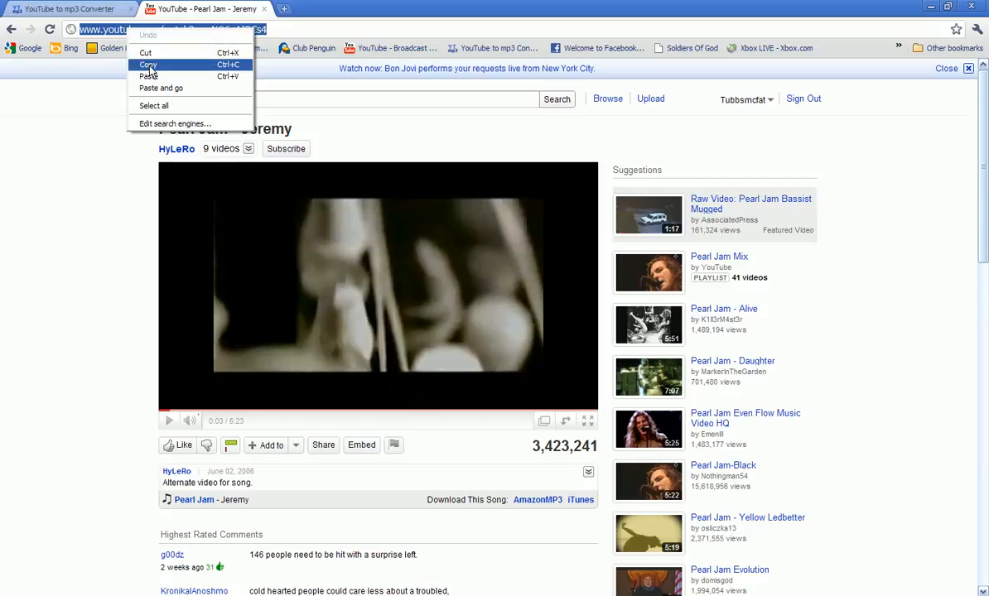
left_click(66, 8)
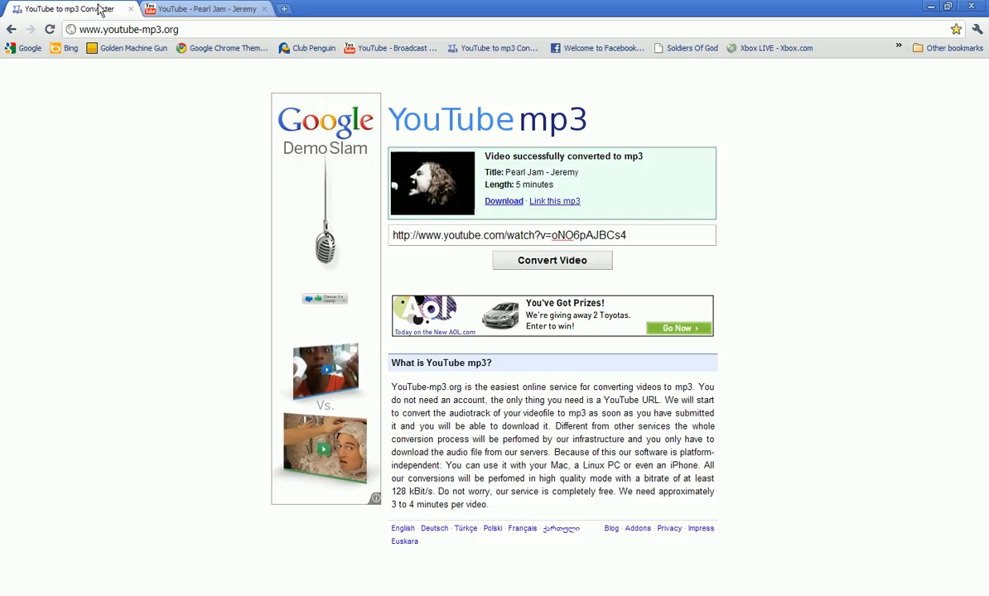
mouse_move(451, 139)
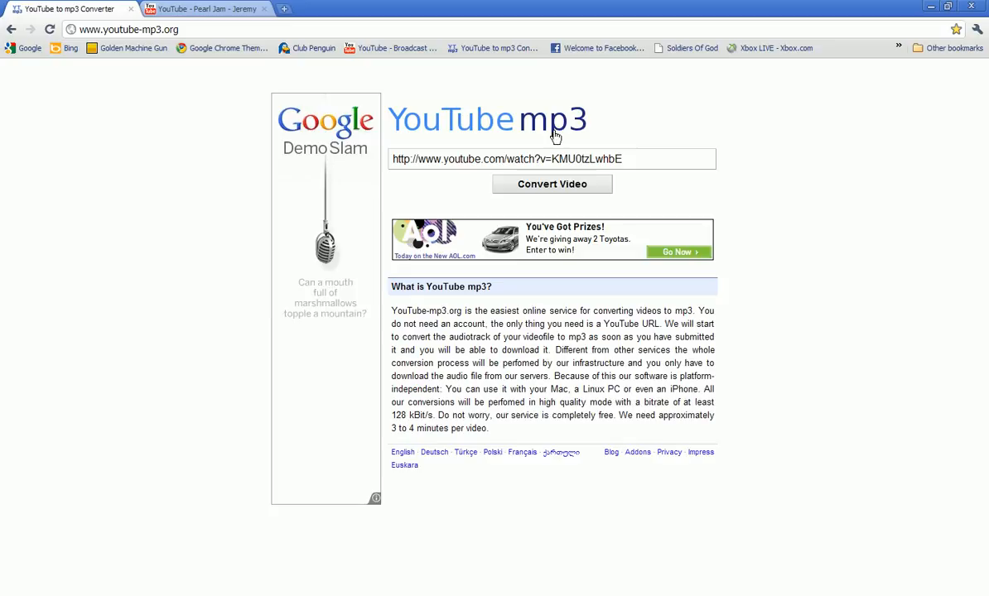
Step: Paste the Jeremy YouTube link into the URL field and start the mp3 conversion
left_click(552, 159)
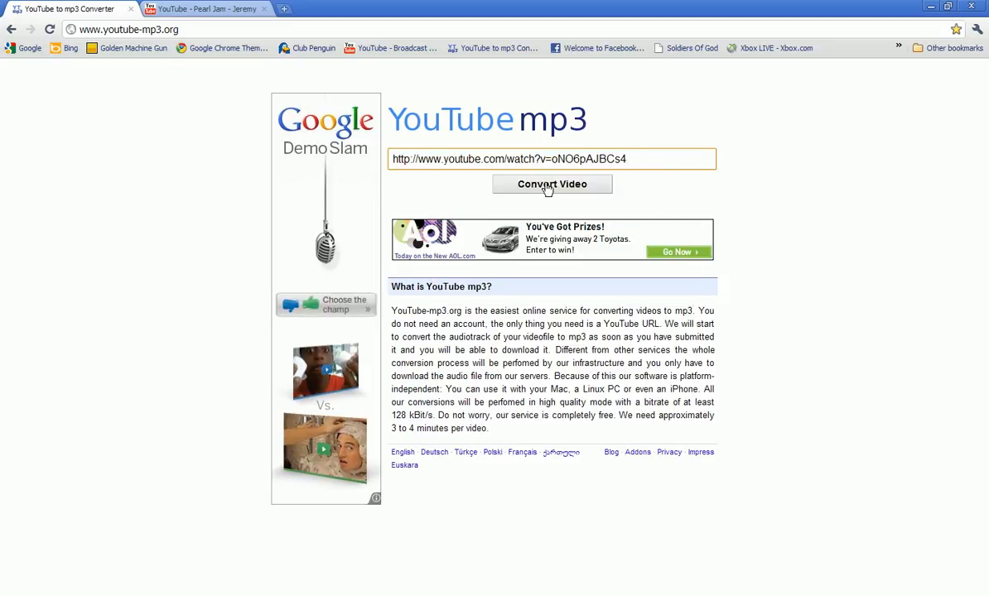
left_click(552, 184)
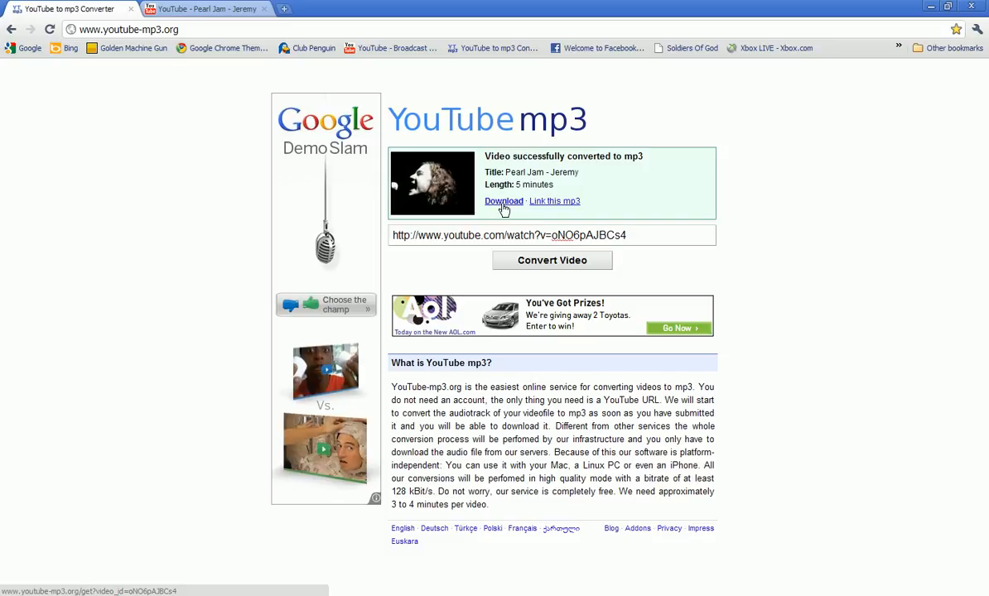
Step: Download the converted mp3 and save it as Pearl Jam - Jeremy.mp3 on the Desktop
left_click(504, 202)
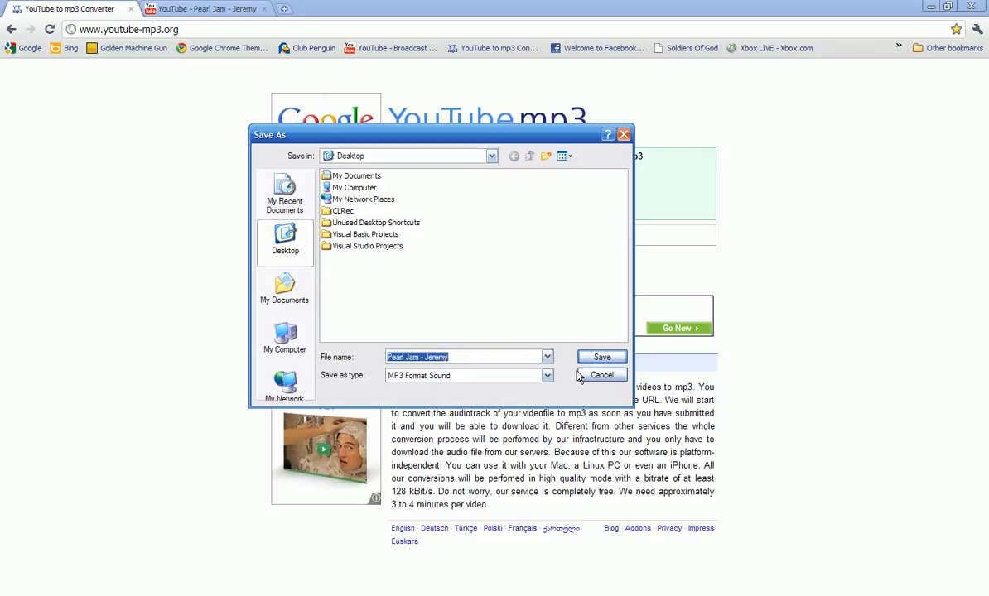
left_click(600, 357)
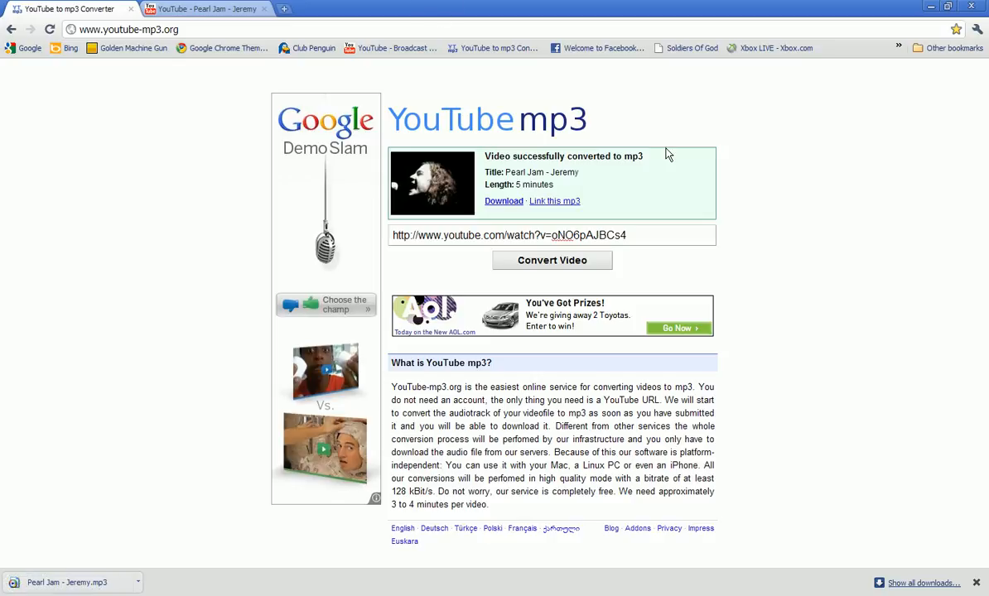
mouse_move(577, 198)
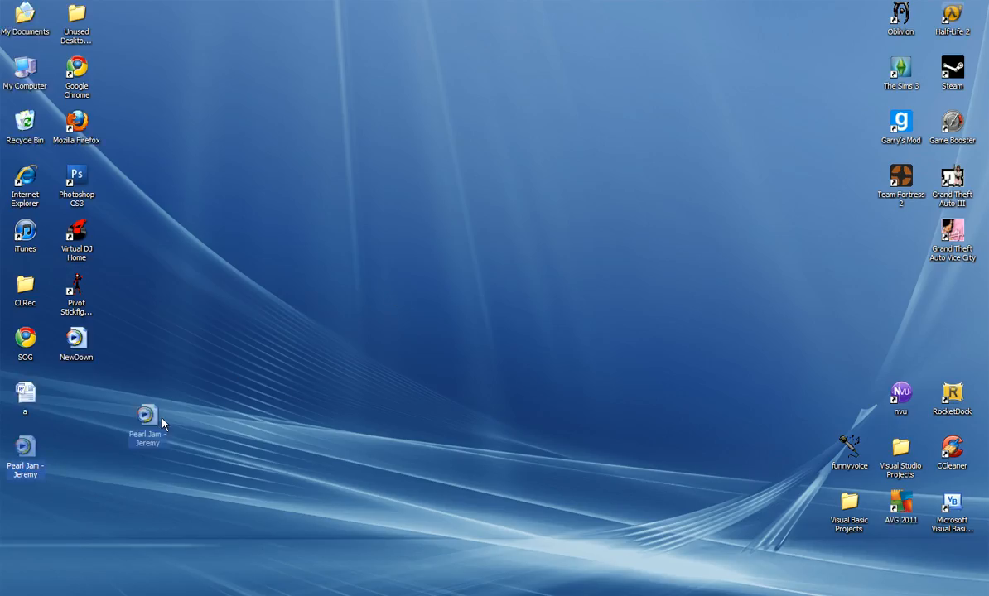
Step: Drag the Pearl Jam - Jeremy.mp3 icon from the left column to the desktop center
left_click_drag(147, 423, 591, 182)
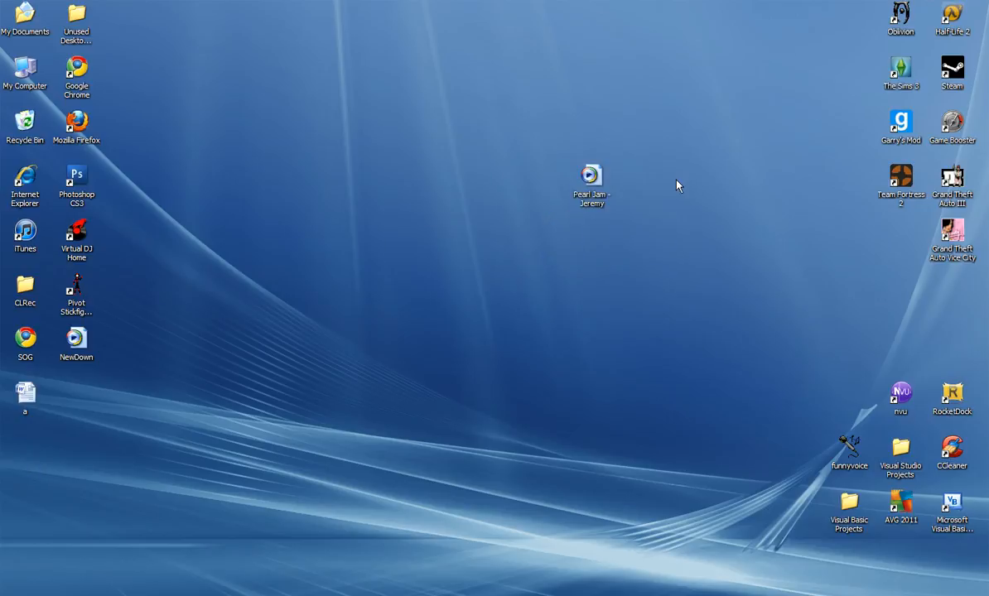
mouse_move(573, 163)
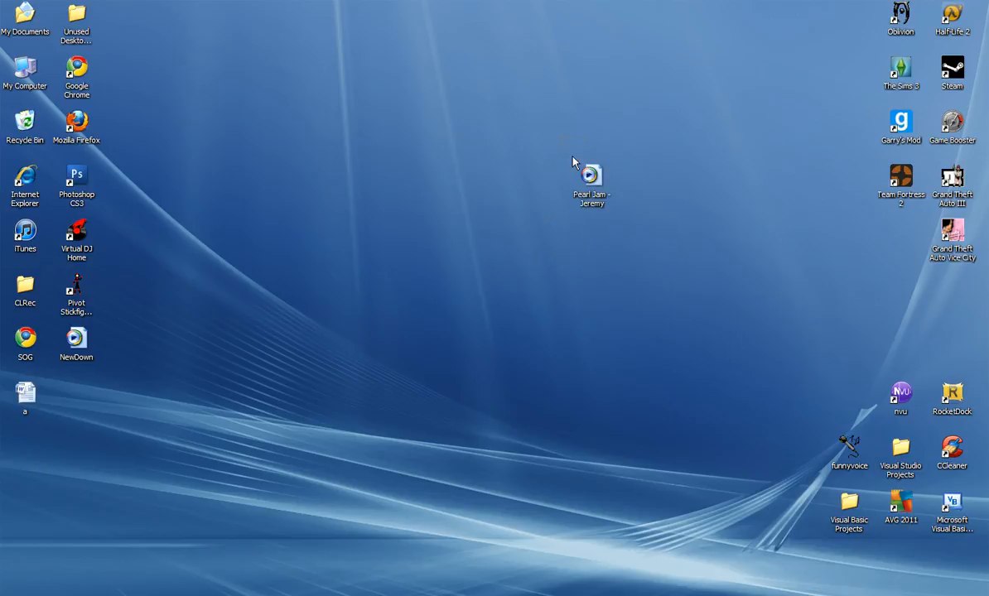